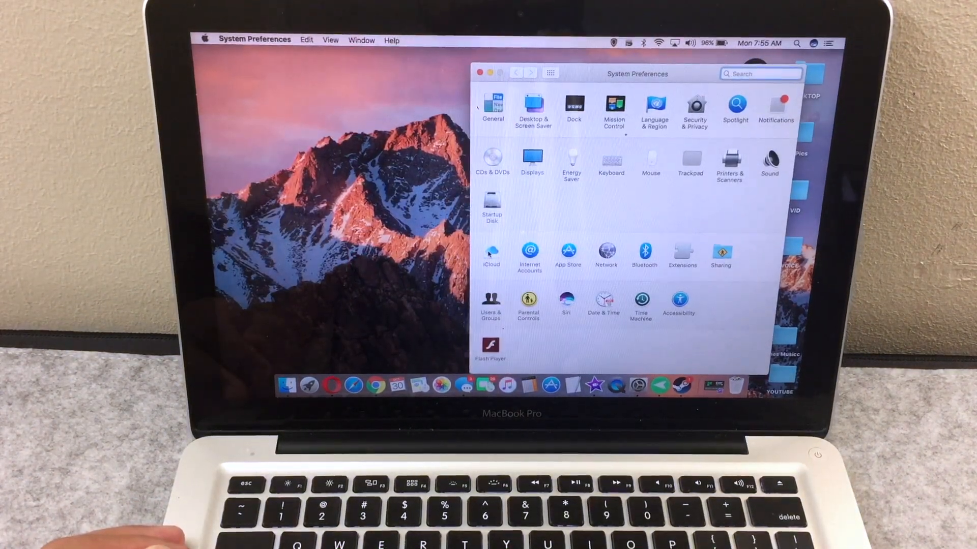
Step: Sign out of iCloud, keep a copy of the data and stop iCloud Drive updating
left_click(490, 255)
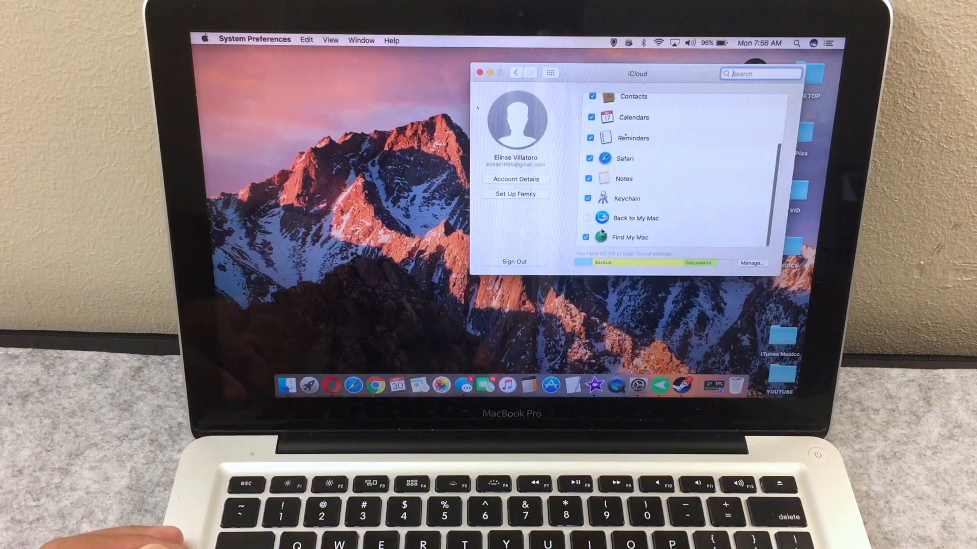
left_click(586, 237)
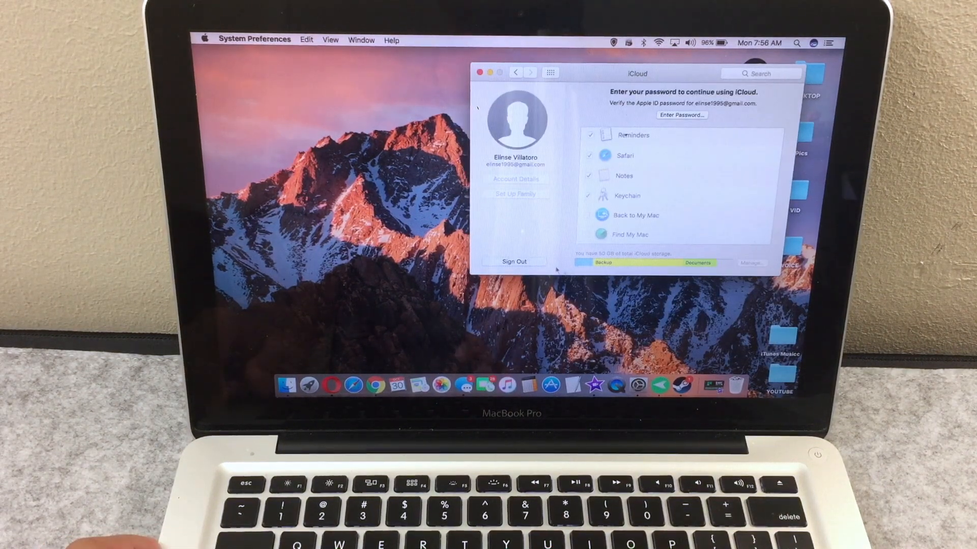
left_click(514, 261)
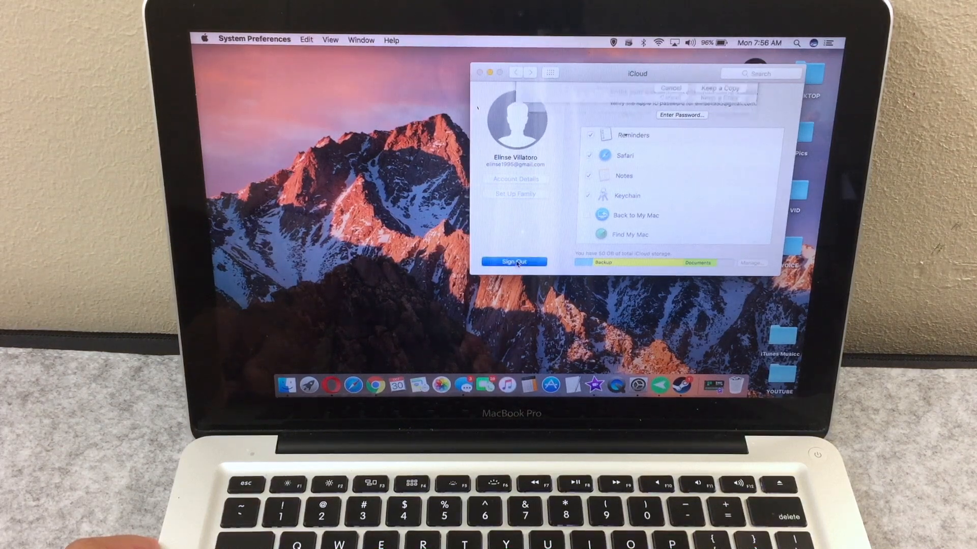
left_click(514, 261)
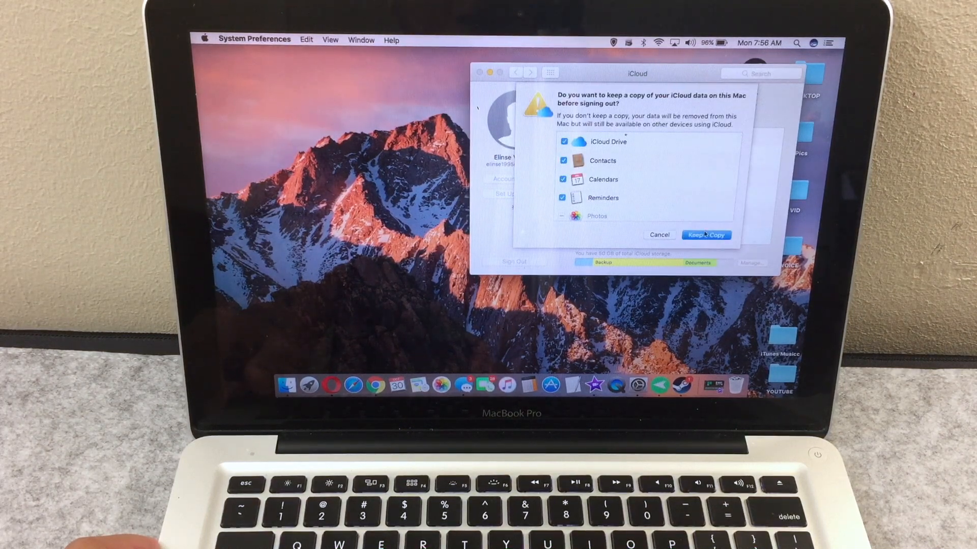
left_click(706, 235)
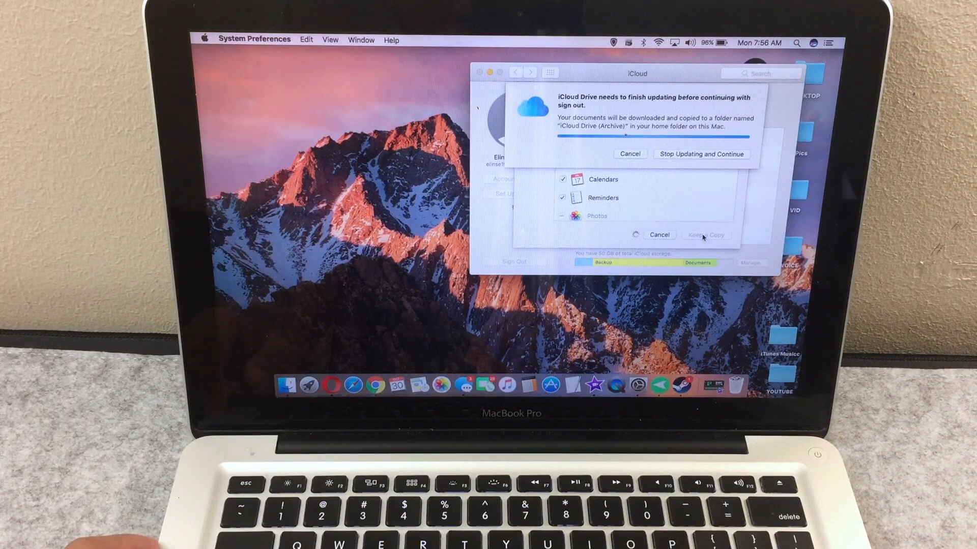
left_click(700, 154)
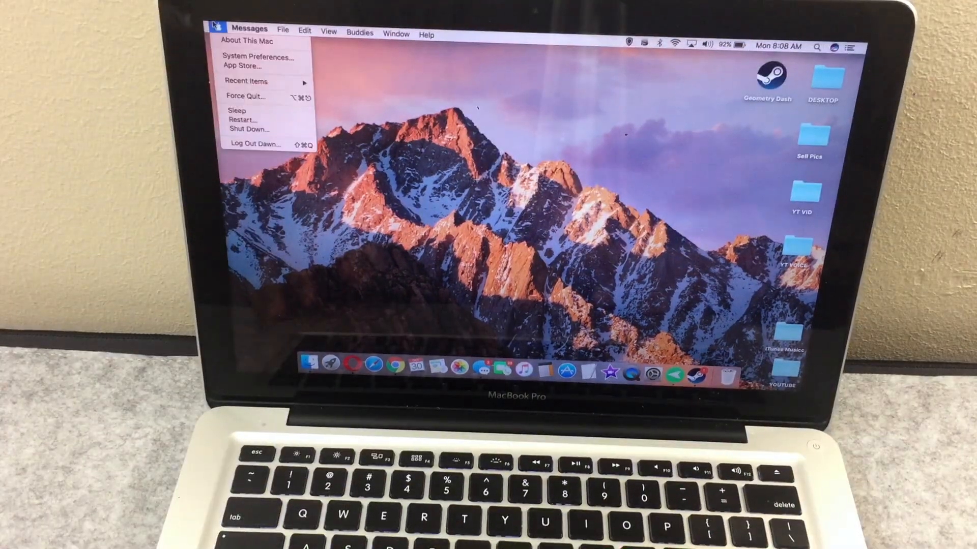
mouse_move(243, 119)
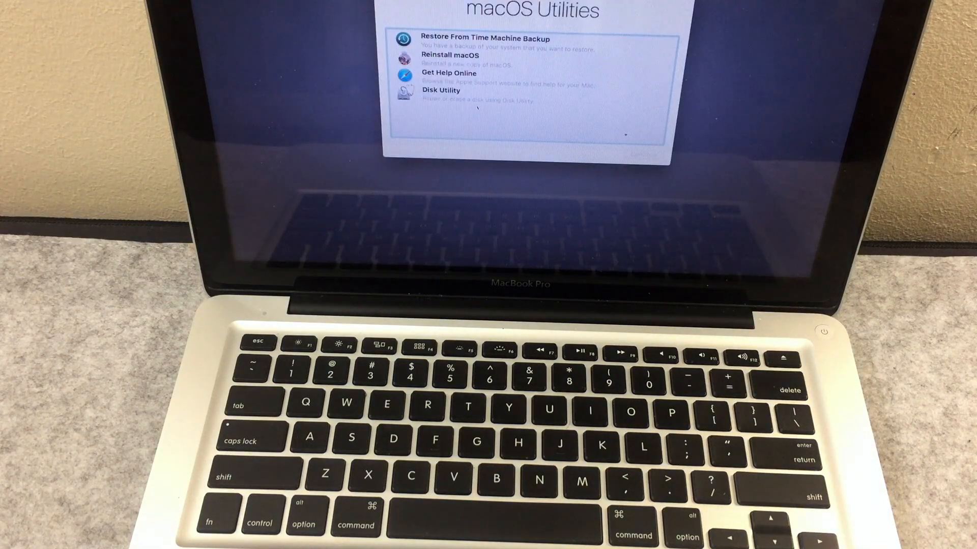
Step: Launch Disk Utility and select the APPLE HDD ST500LM012 drive's Macintosh HD volume
left_click(441, 91)
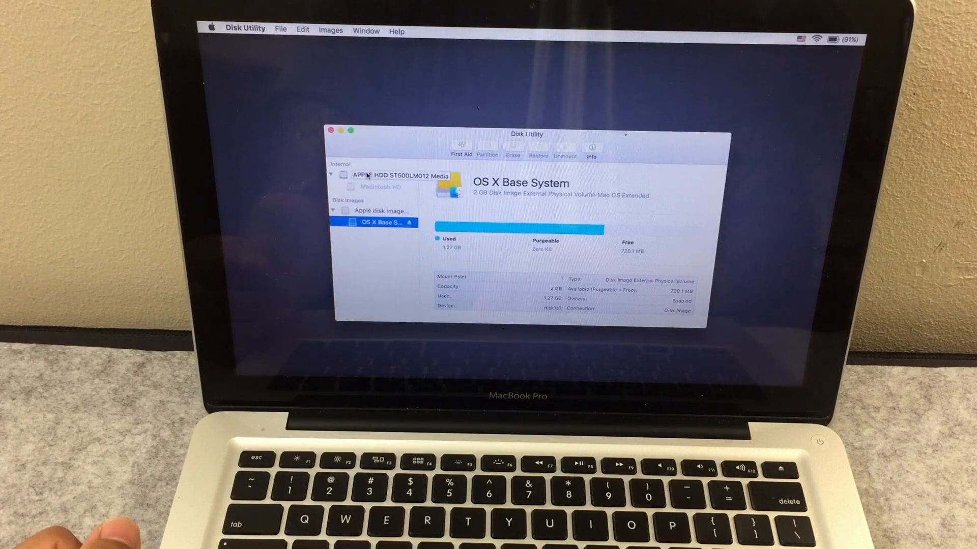
left_click(383, 175)
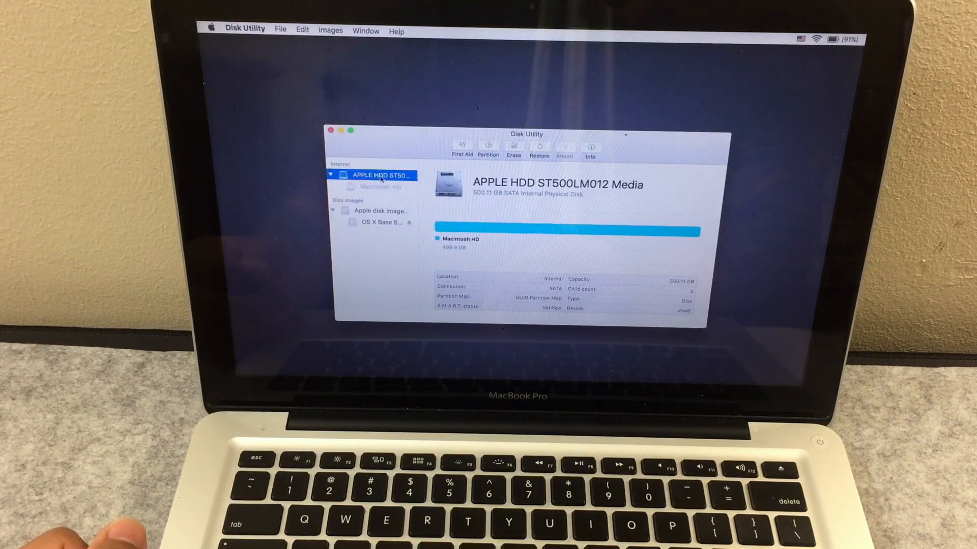
left_click(379, 187)
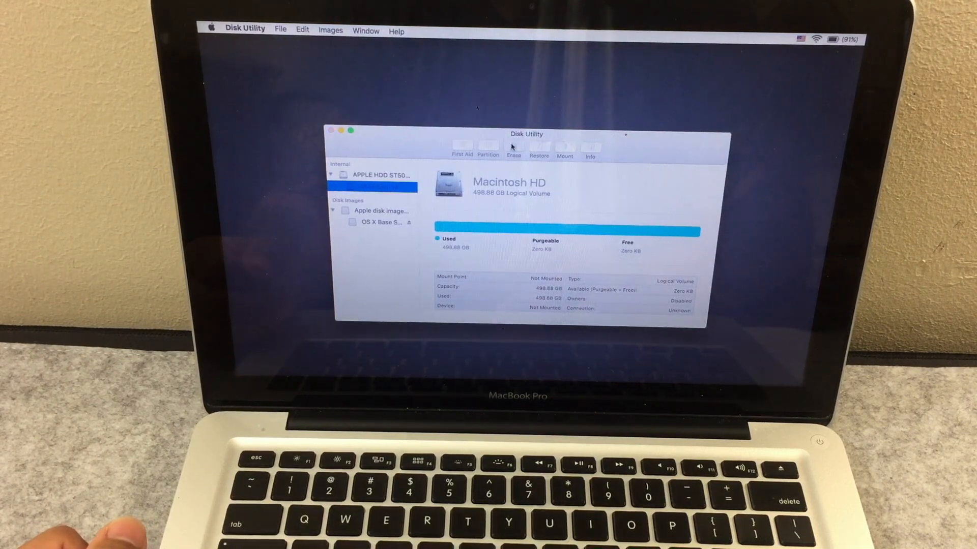
Step: Erase Macintosh HD as Mac OS Extended (Journaled) and dismiss the summary
left_click(514, 147)
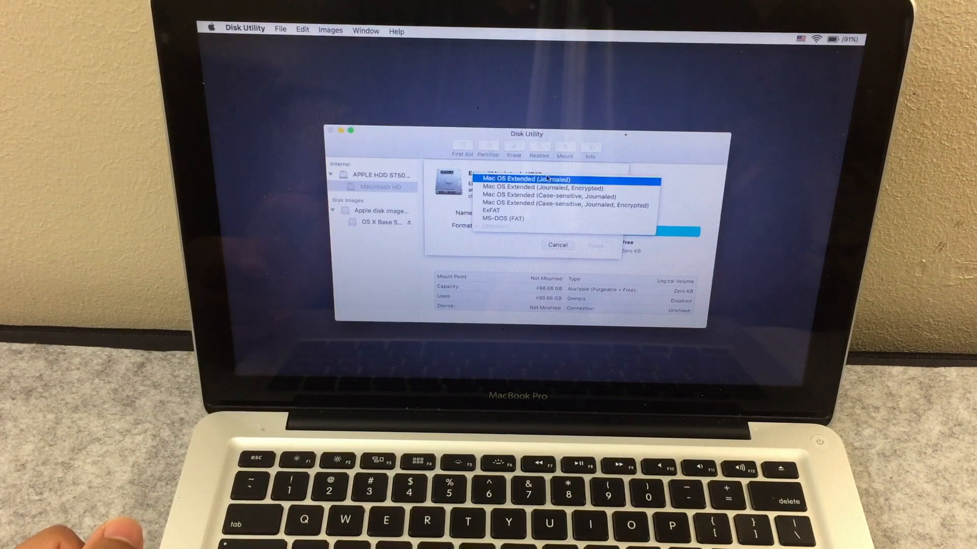
left_click(525, 179)
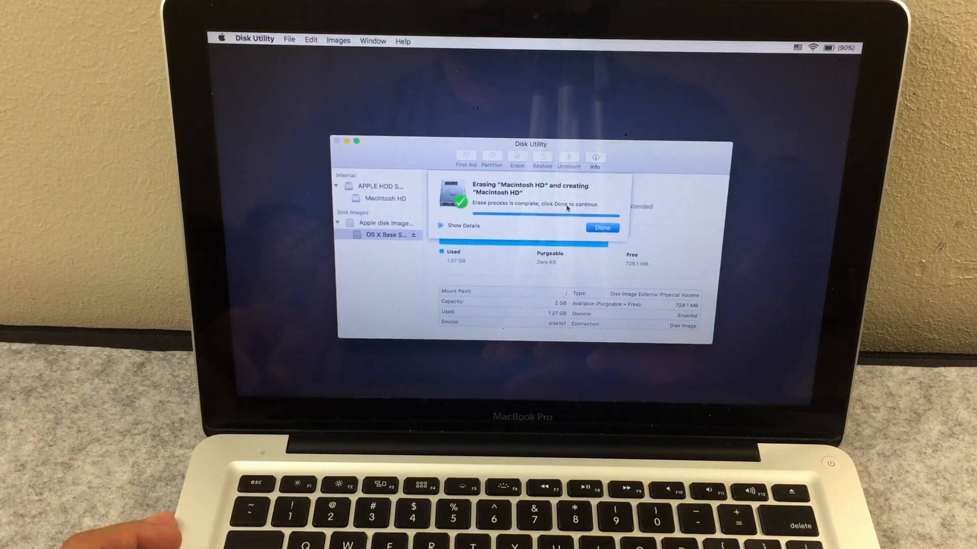
left_click(601, 227)
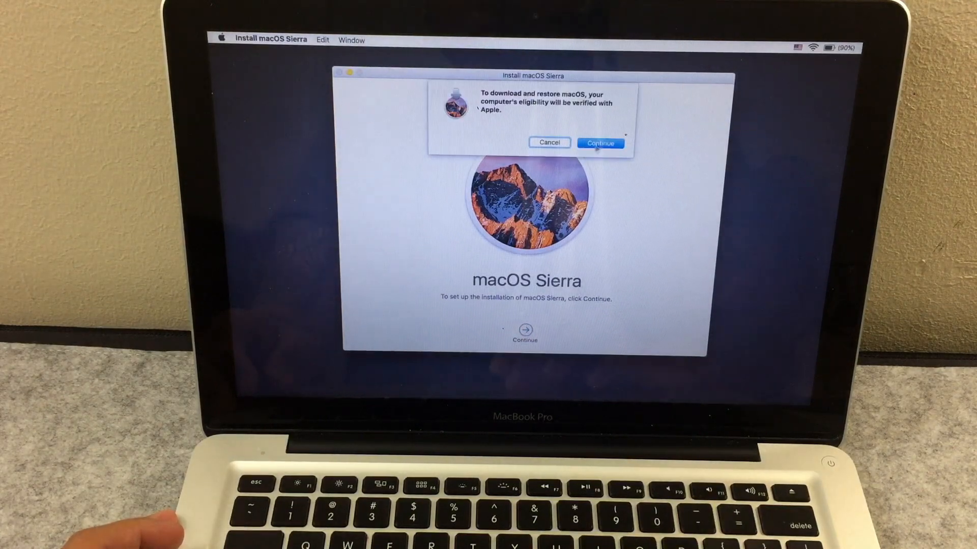
Step: Agree to the Sierra license and install onto Macintosh HD without a power adapter
left_click(600, 143)
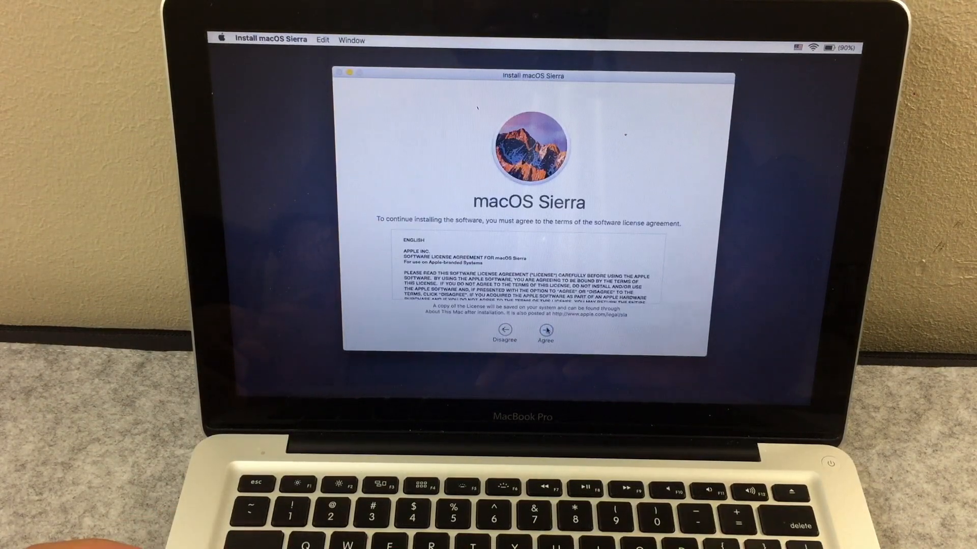
left_click(544, 335)
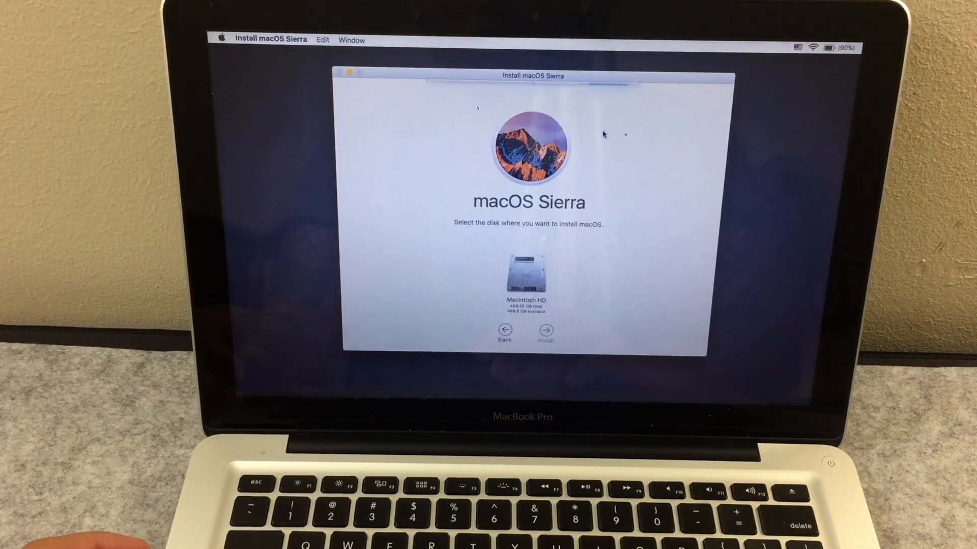
left_click(527, 277)
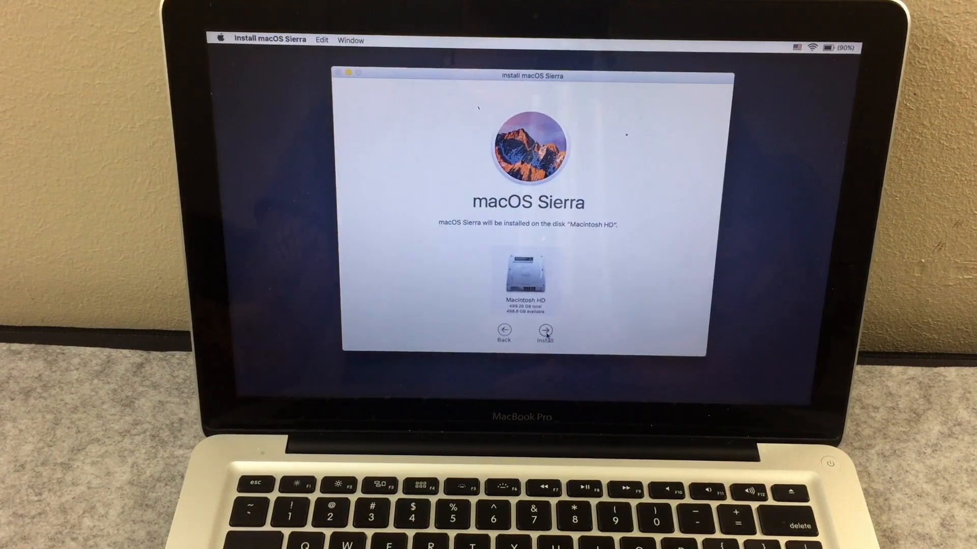
left_click(545, 330)
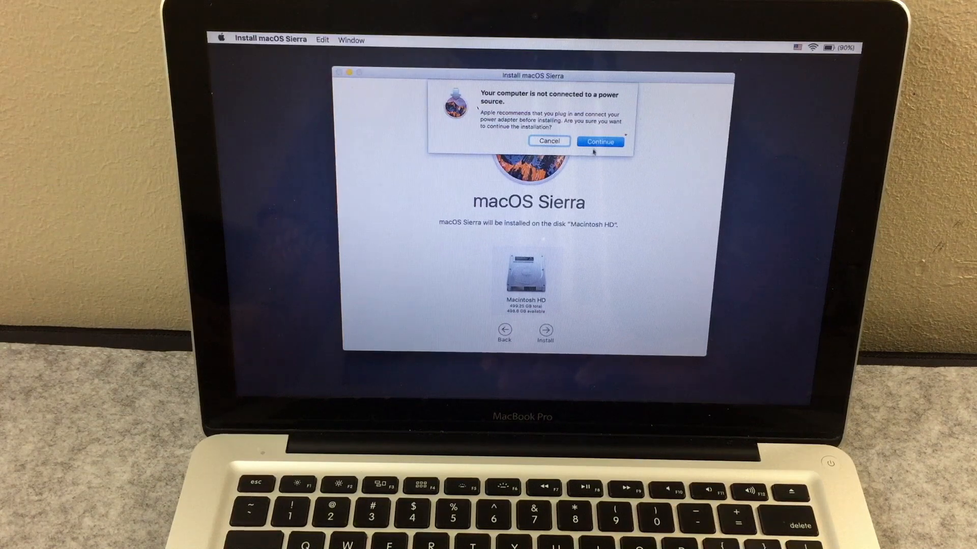
left_click(599, 141)
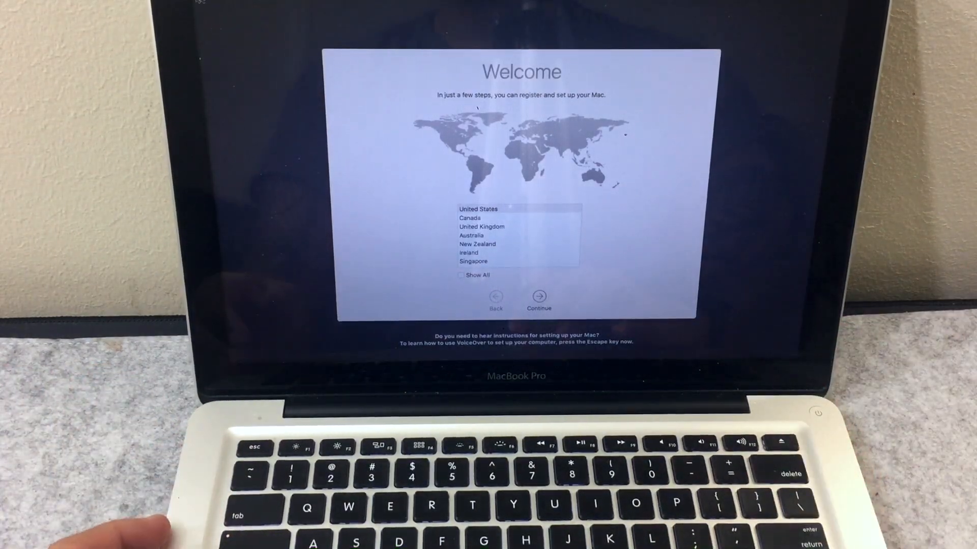
Step: Choose United States, U.S. keyboard layout, and keep Location Services enabled
left_click(538, 297)
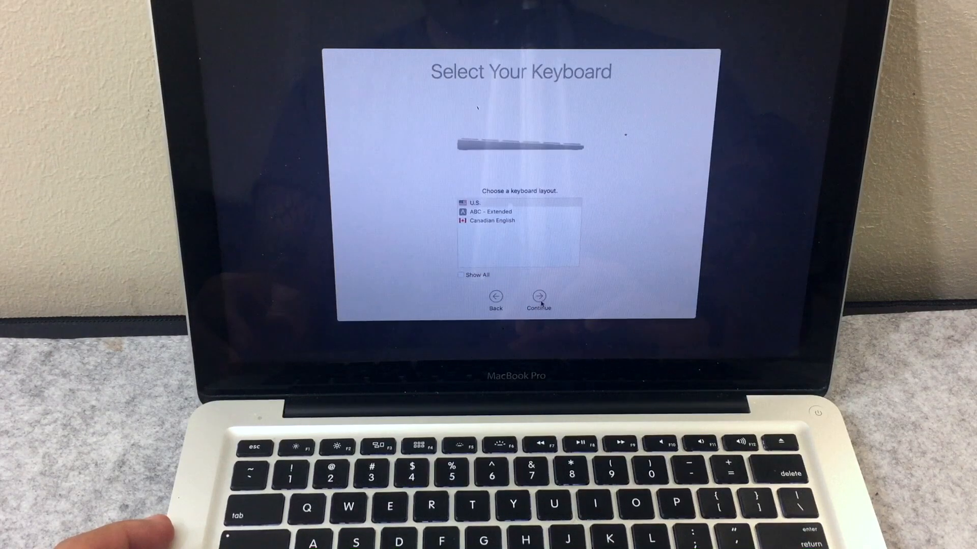
left_click(538, 297)
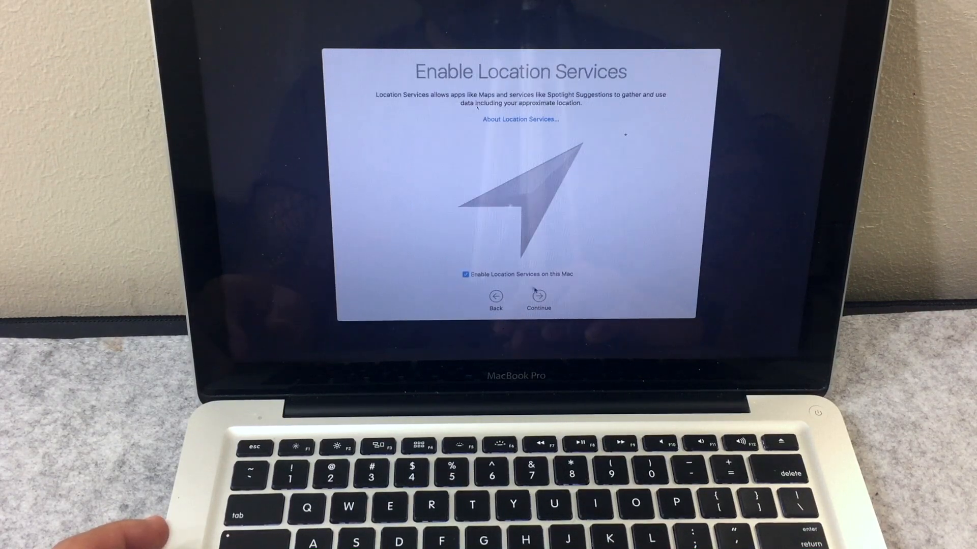
left_click(538, 298)
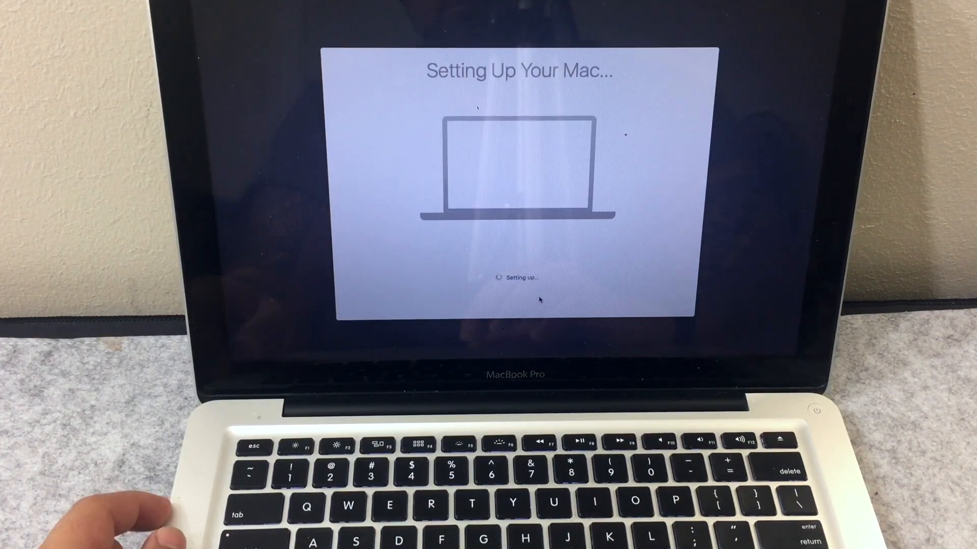